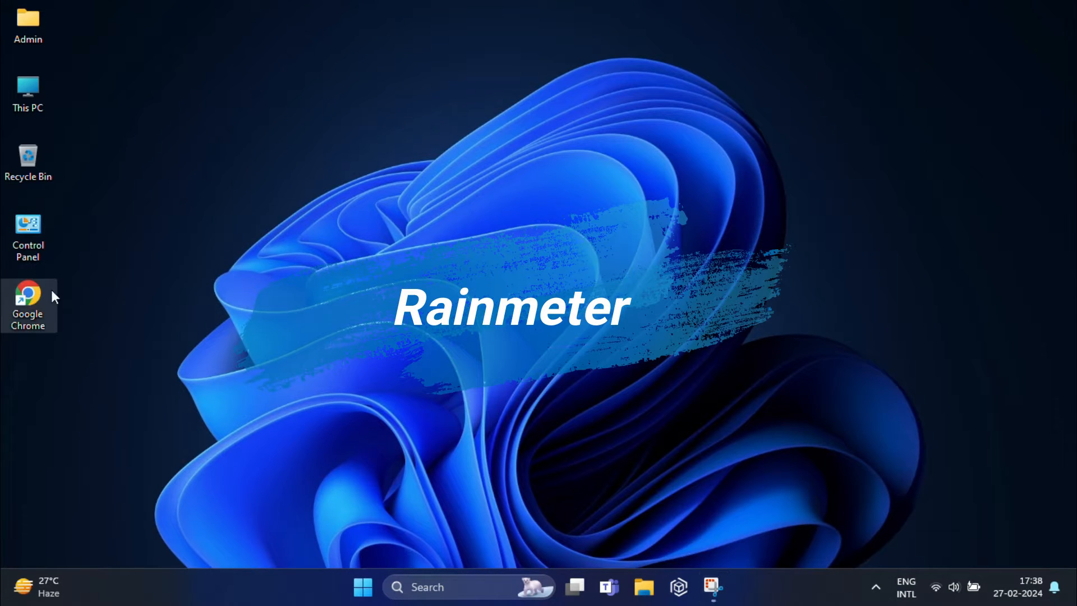
Visit rainmeter.net in Chrome and download the Rainmeter 4.5.18 release installer
double_click(27, 298)
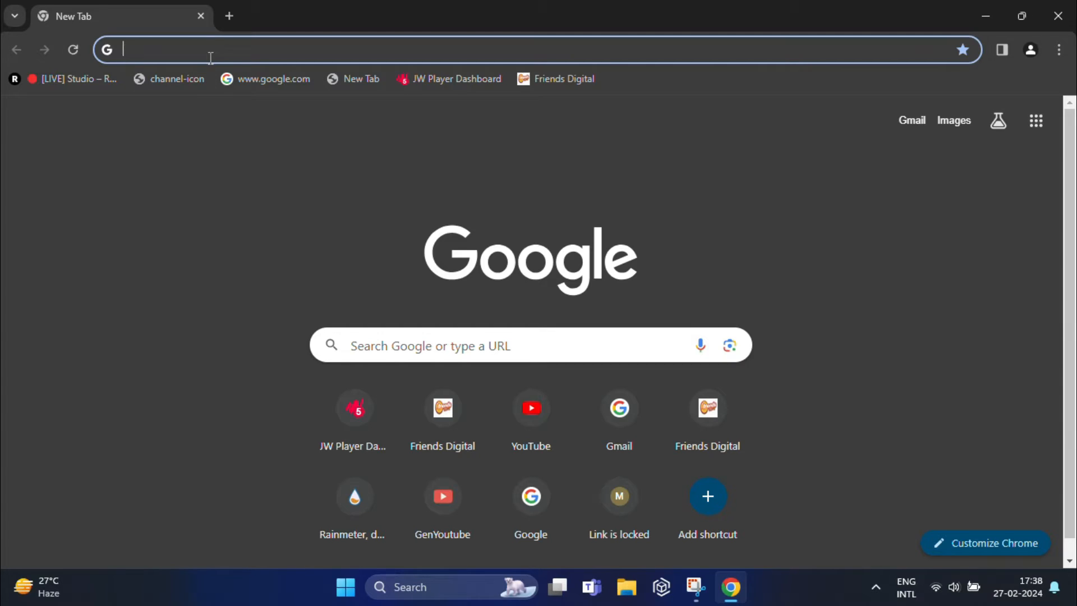
text(rainmeter.net)
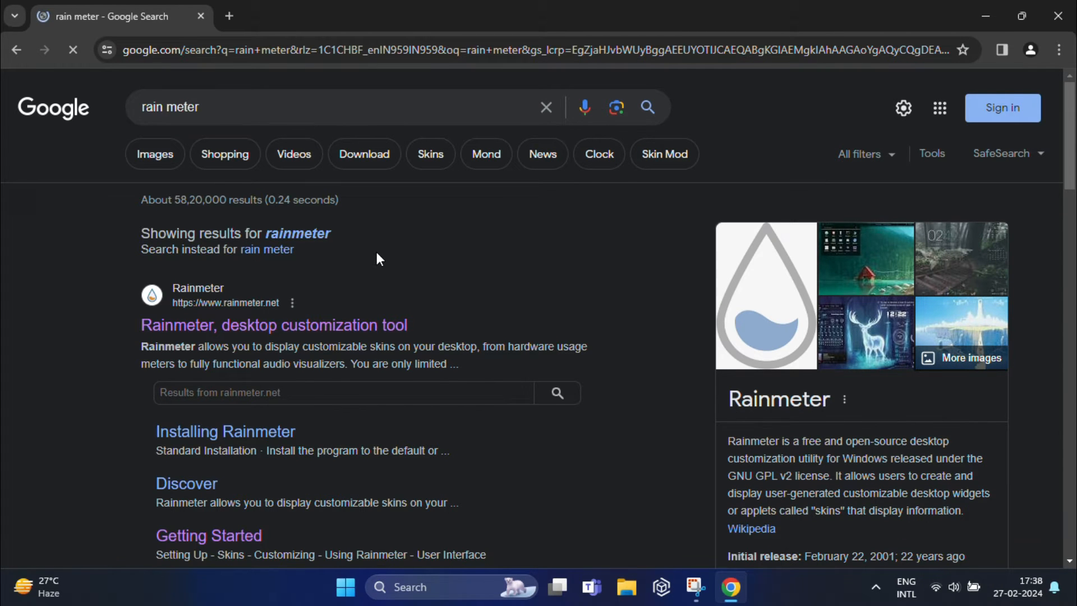
click(273, 325)
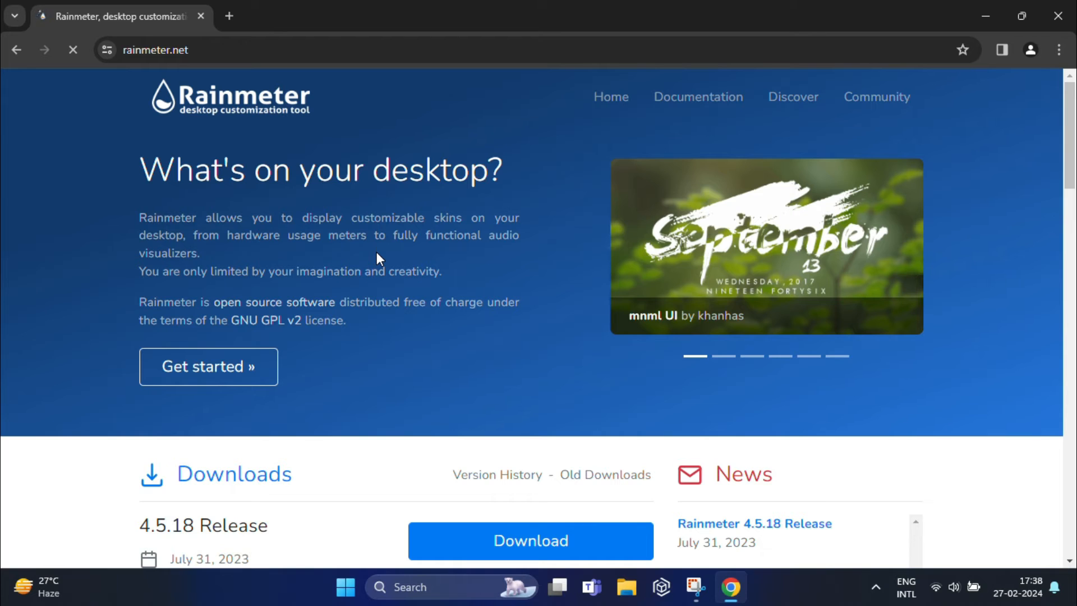
scroll(down, 3)
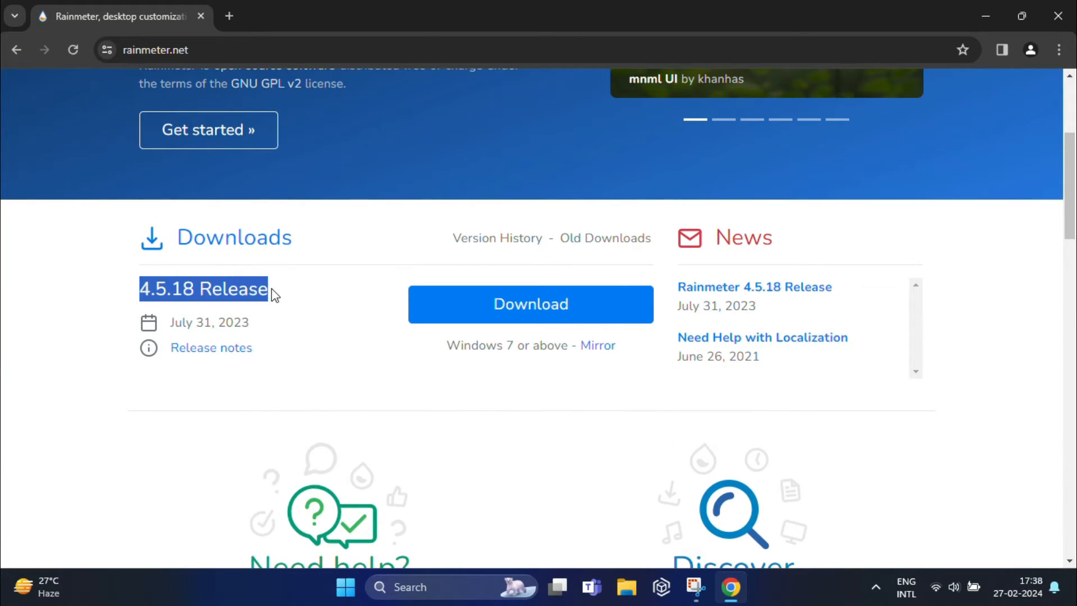
click(529, 304)
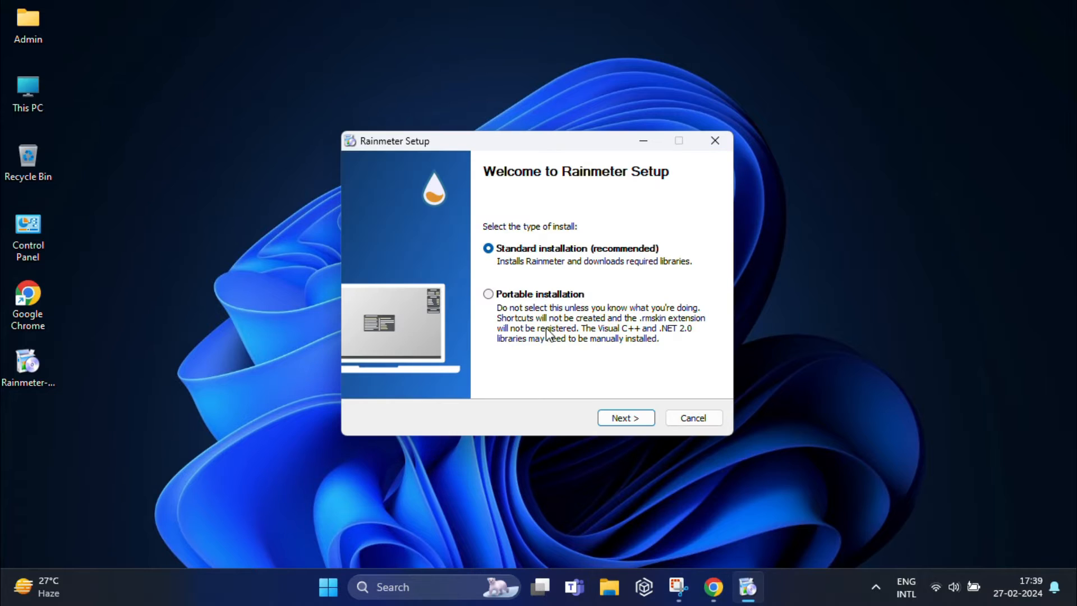
Install Rainmeter with Standard options, launch-on-startup unticked, and finish the wizard
click(625, 417)
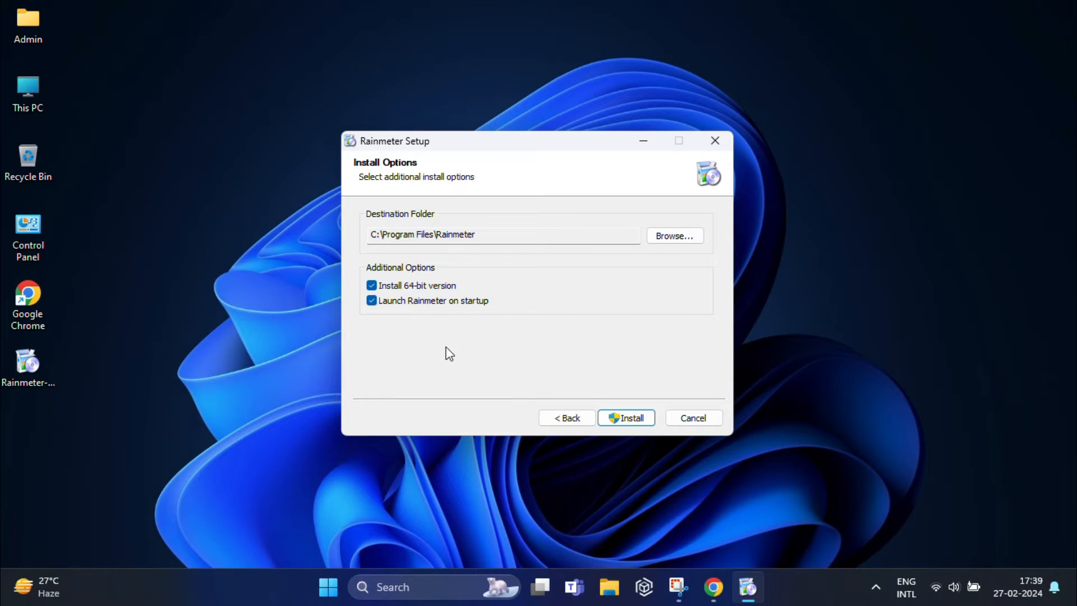
click(371, 301)
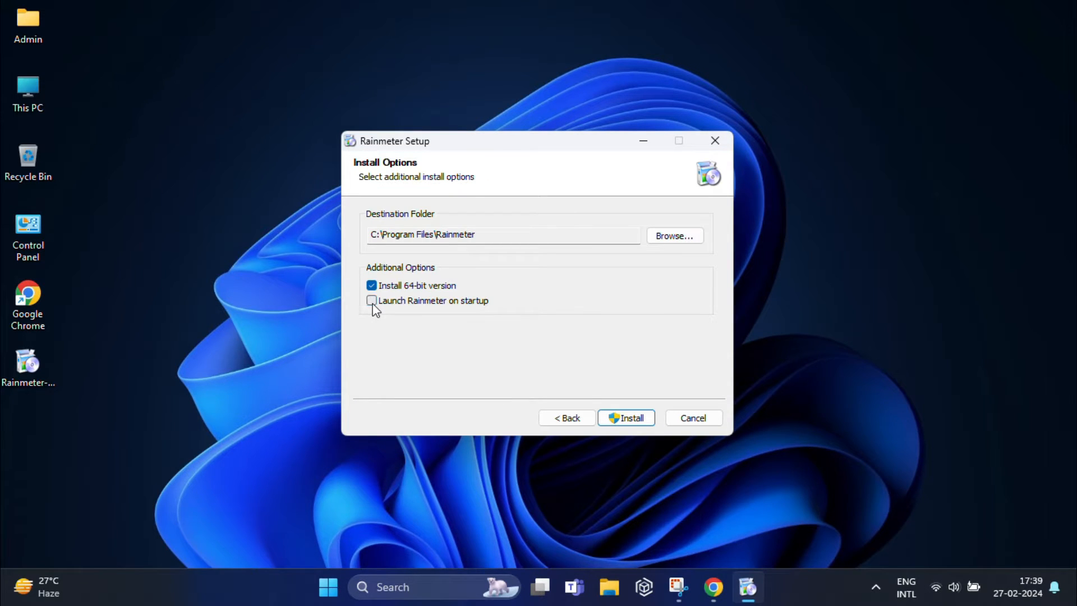
click(626, 417)
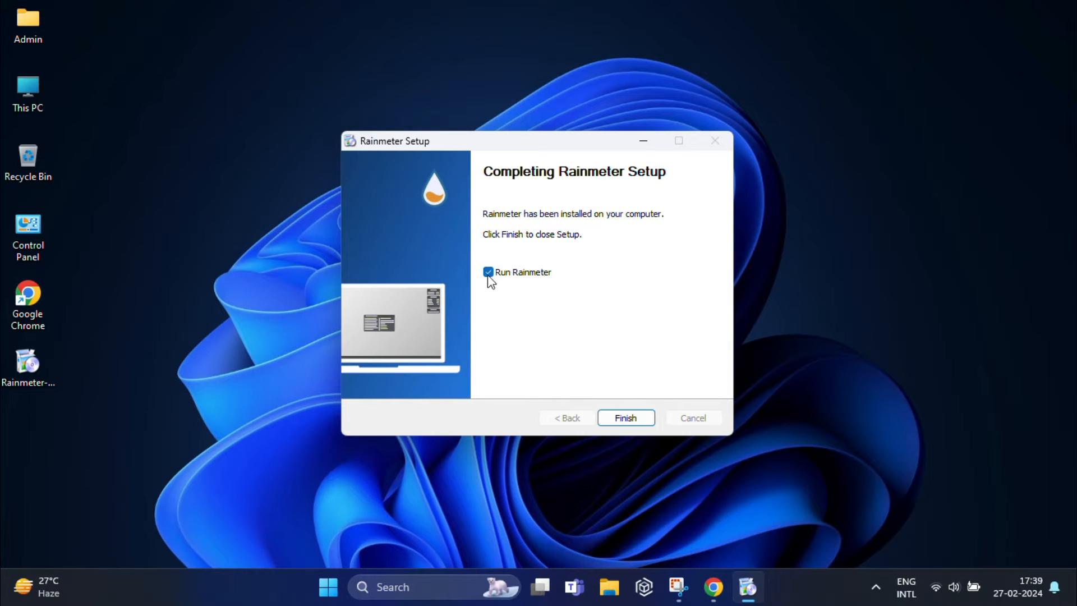
click(625, 417)
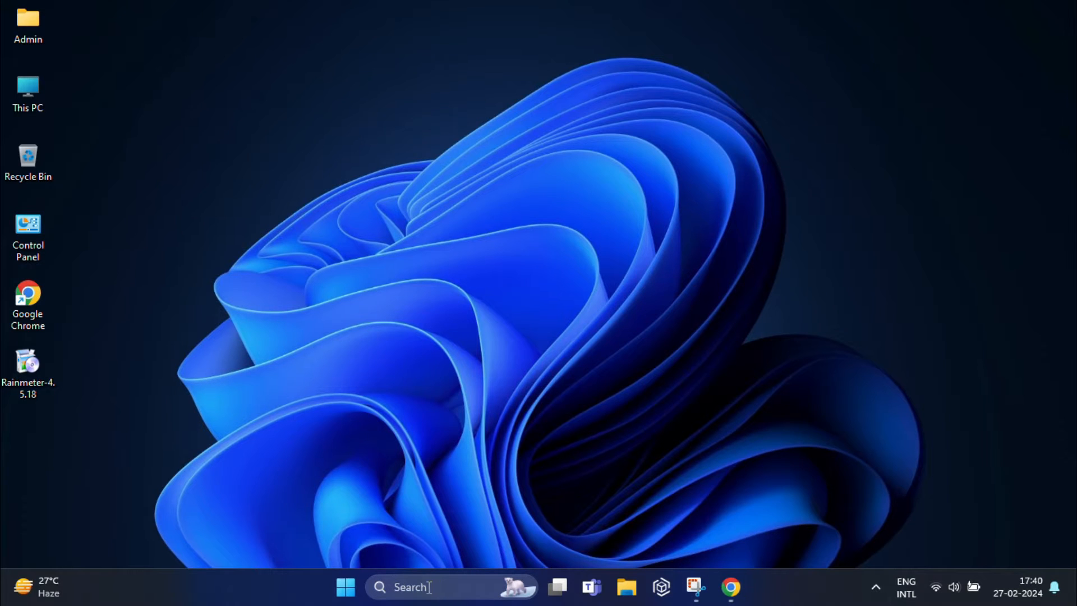
Search Windows for 'rainmeter' and launch the Rainmeter app from Best match
text(rainmeter)
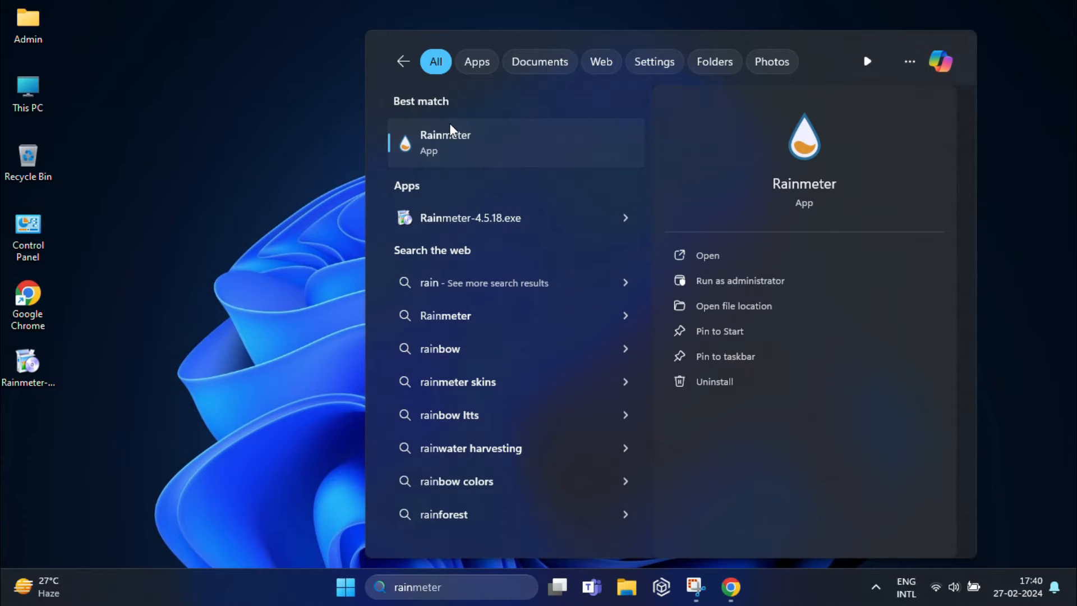
click(445, 142)
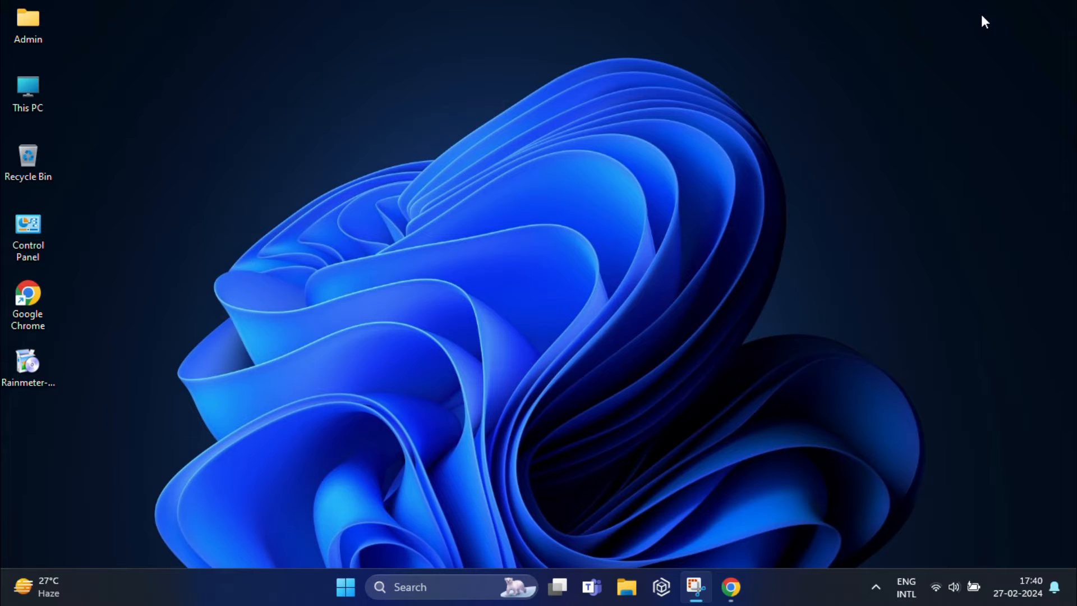
mouse_move(881, 346)
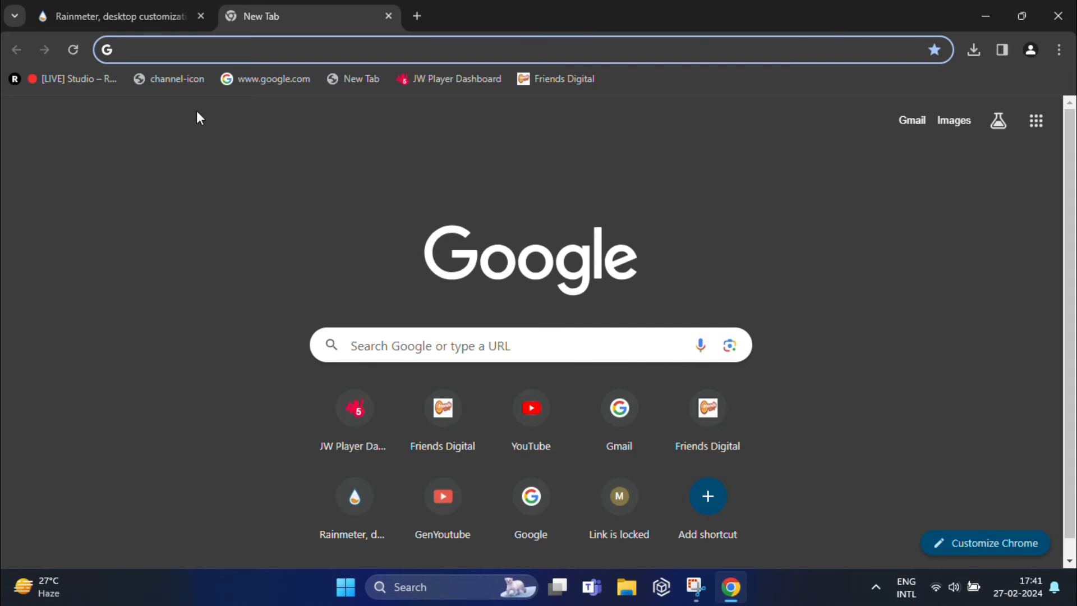
Search 'cyber search for rainmeter' and reach the vsthemes.org CyberSearch skin page
text(cyber search for rainmeter)
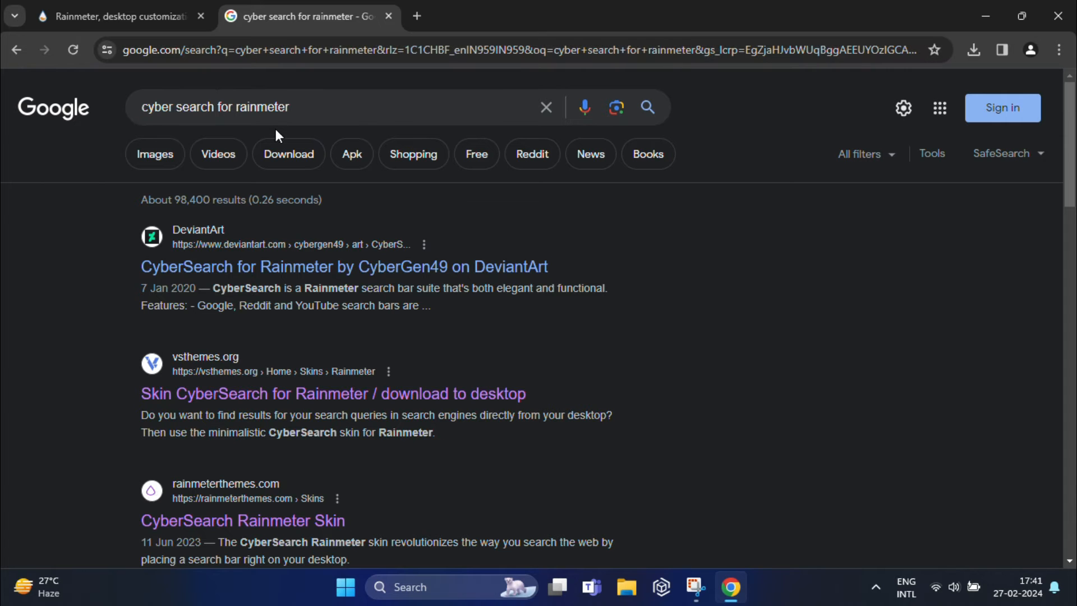
mouse_move(440, 362)
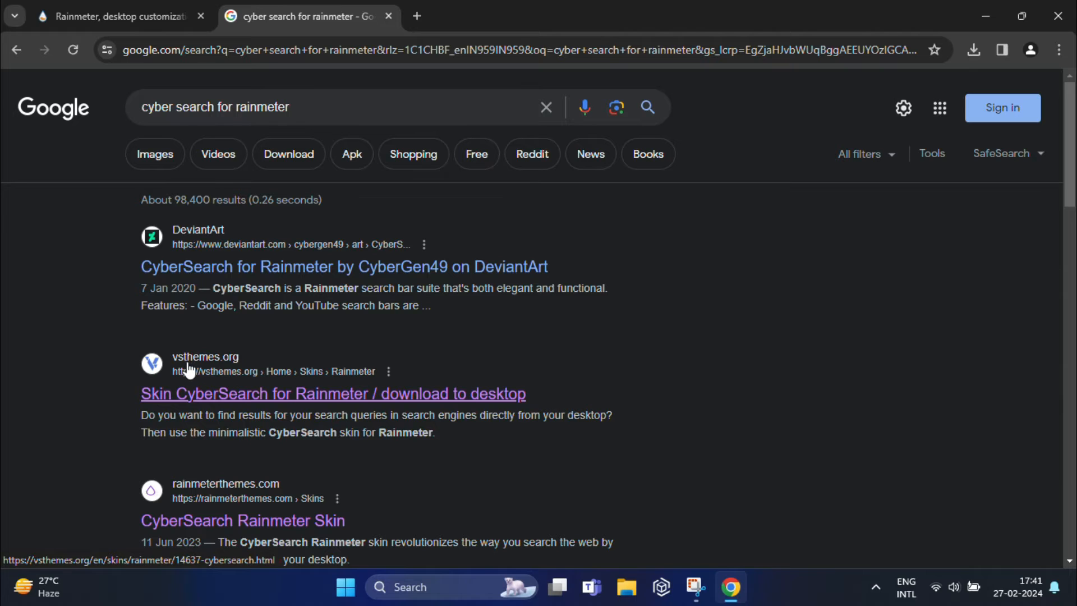
mouse_move(334, 401)
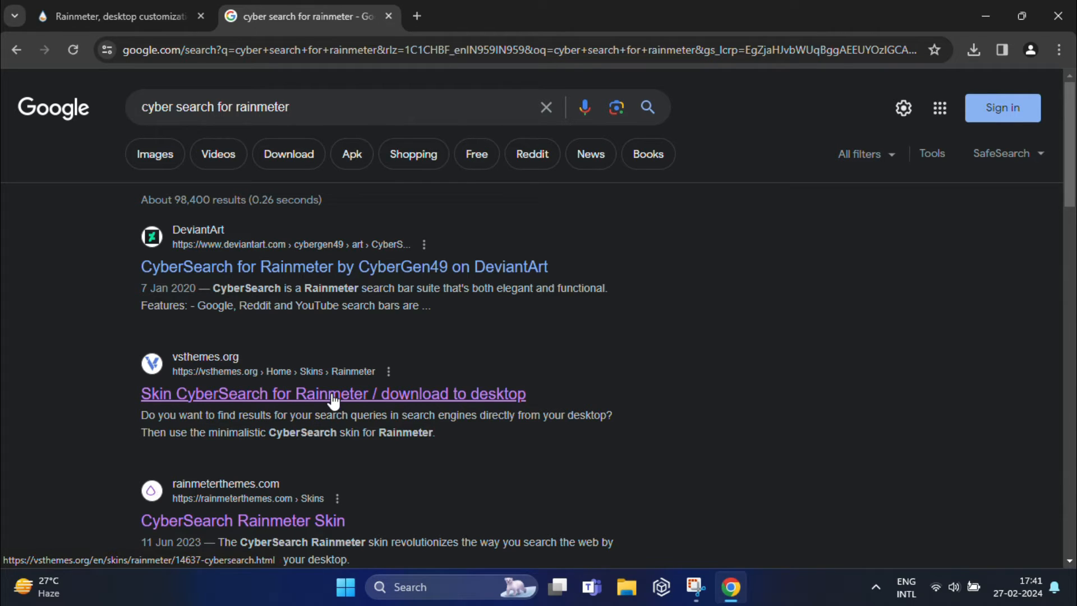
click(334, 393)
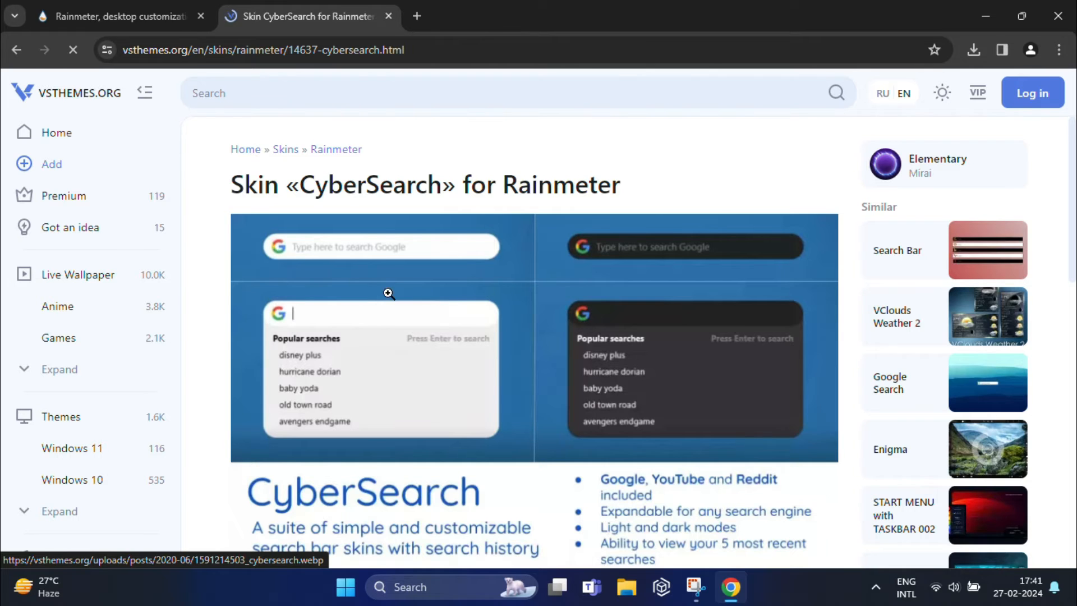
scroll(down, 3)
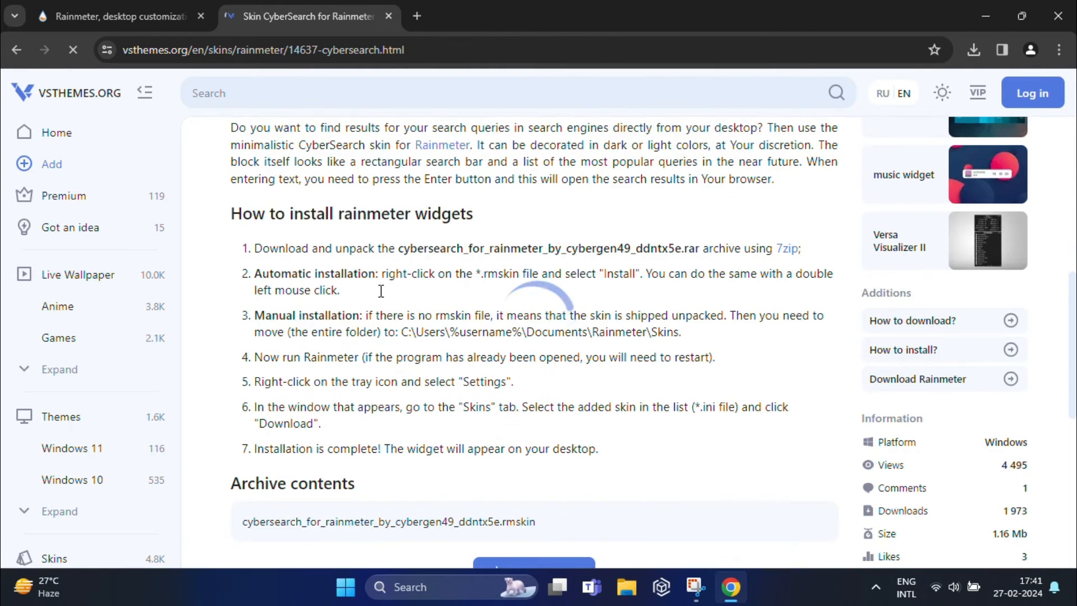
scroll(down, 3)
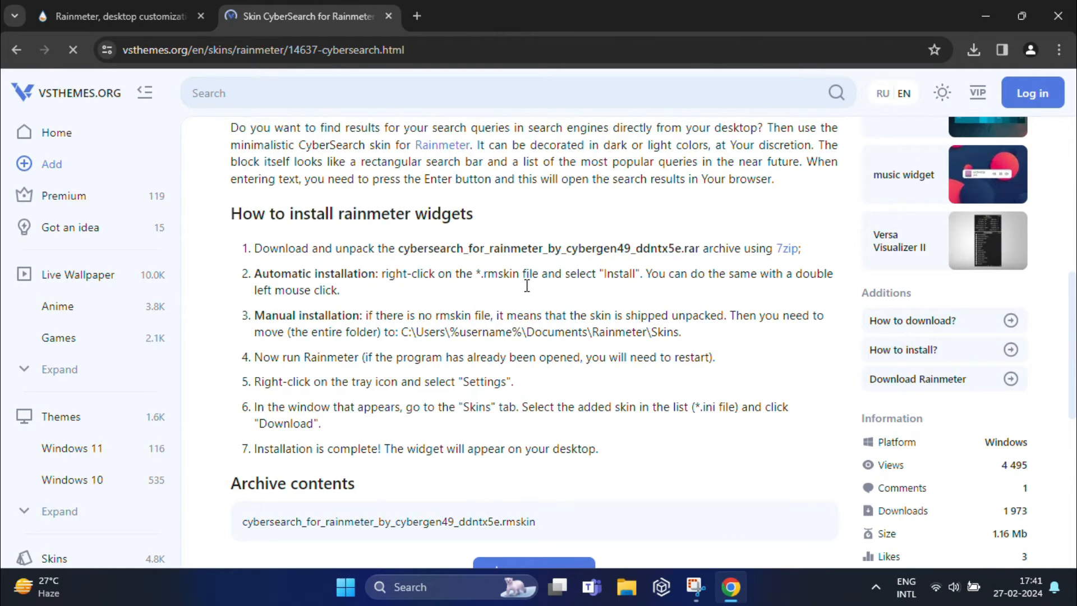
scroll(down, 3)
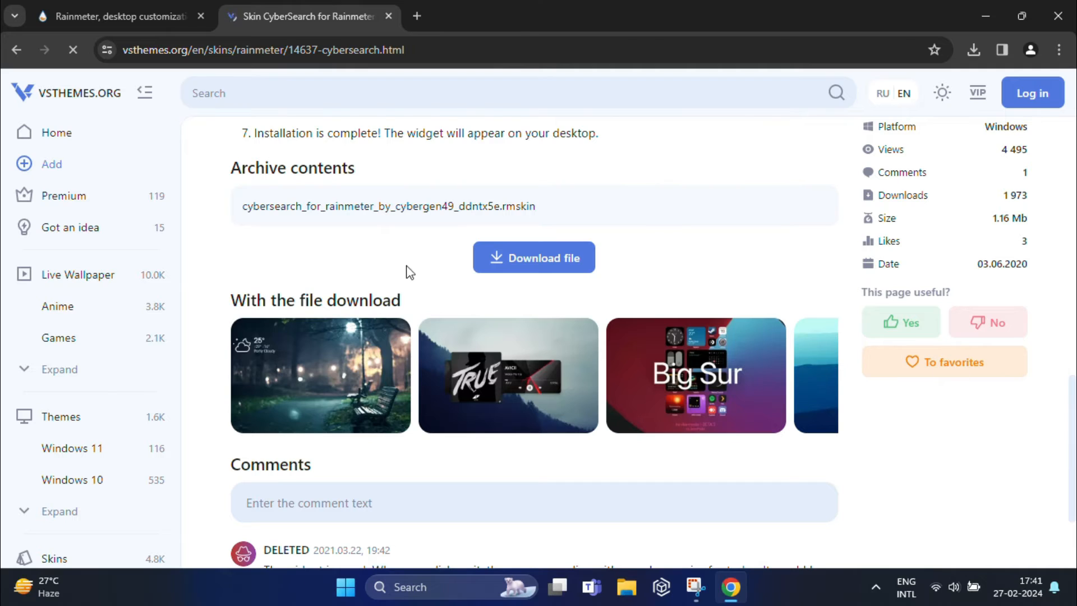
Download the CyberSearch skin file from its vsthemes.org download page
click(534, 256)
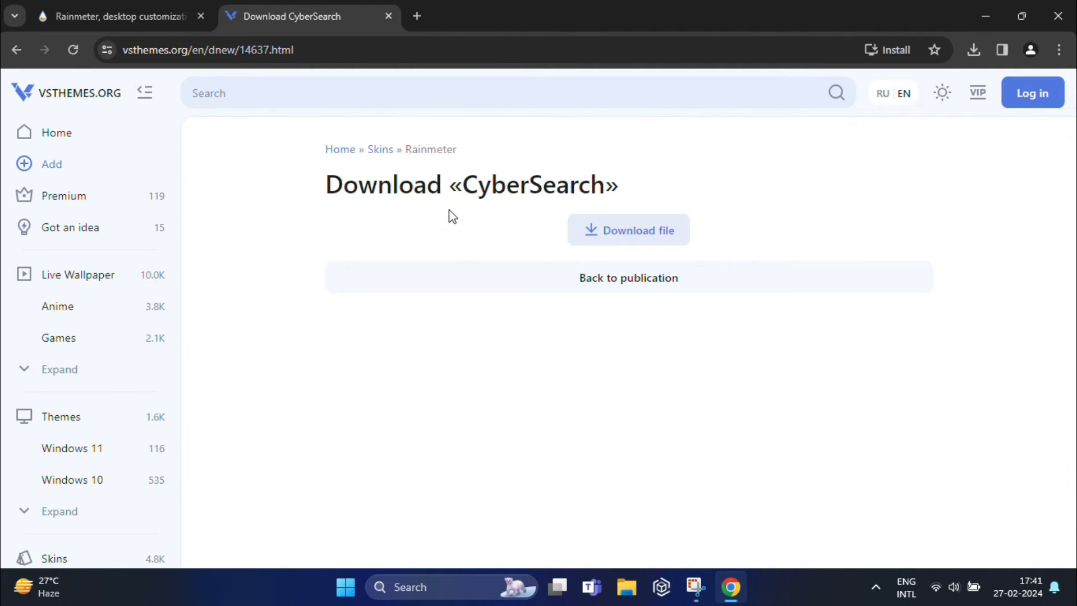
click(627, 228)
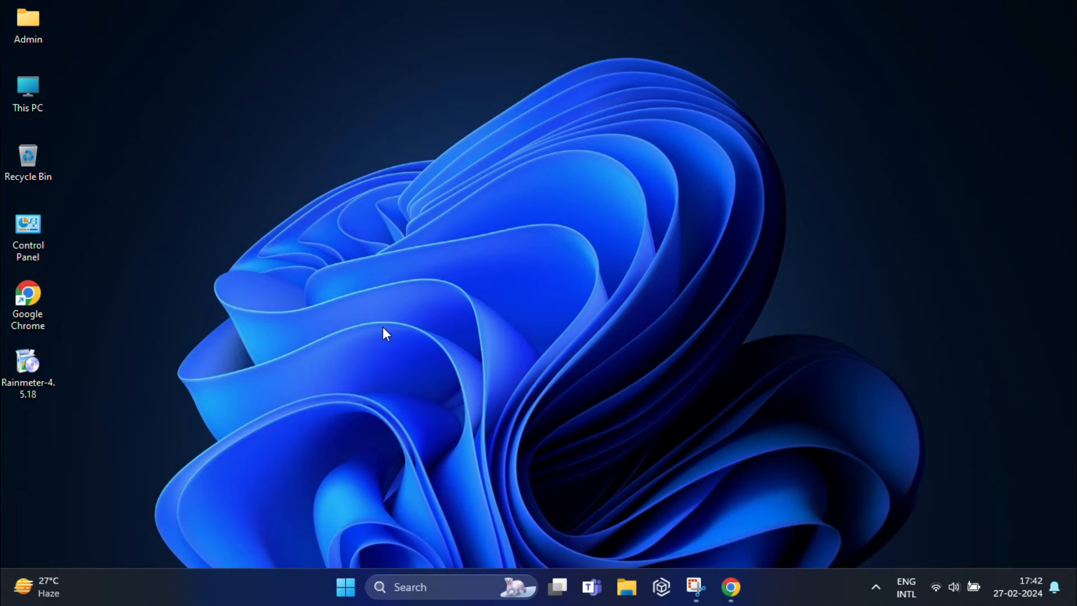
Open the downloaded CyberSearch .rmskin file and install it via the Rainmeter Skin Installer
right_click(27, 90)
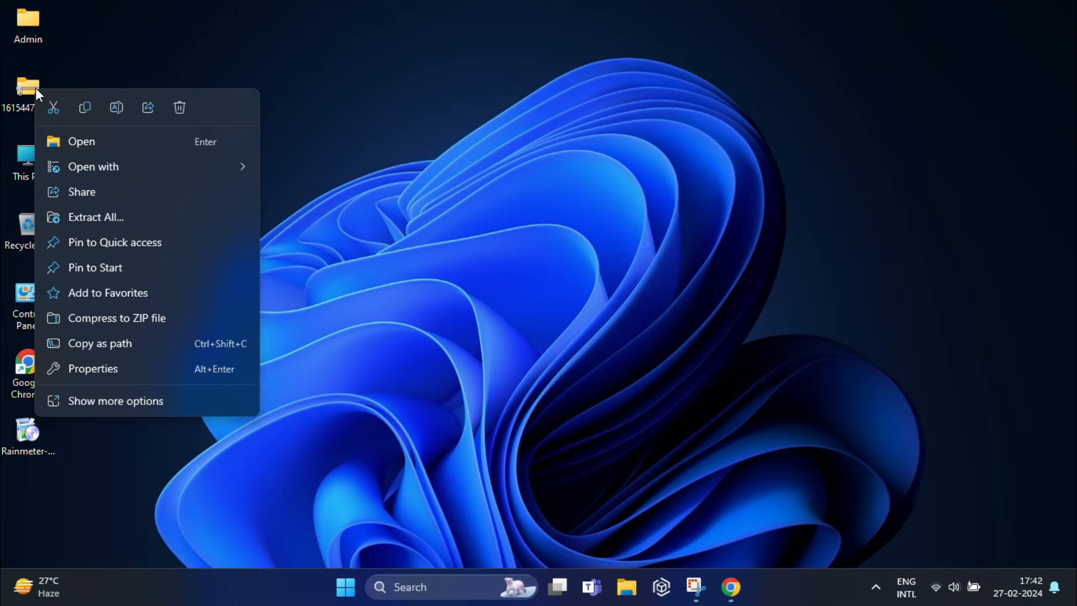
click(81, 142)
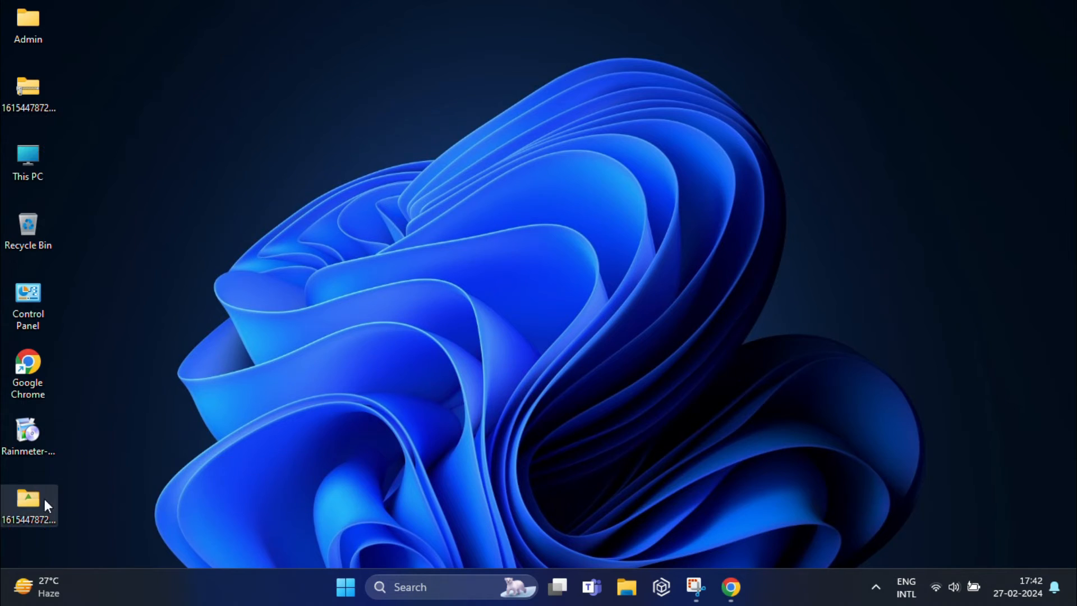
double_click(28, 501)
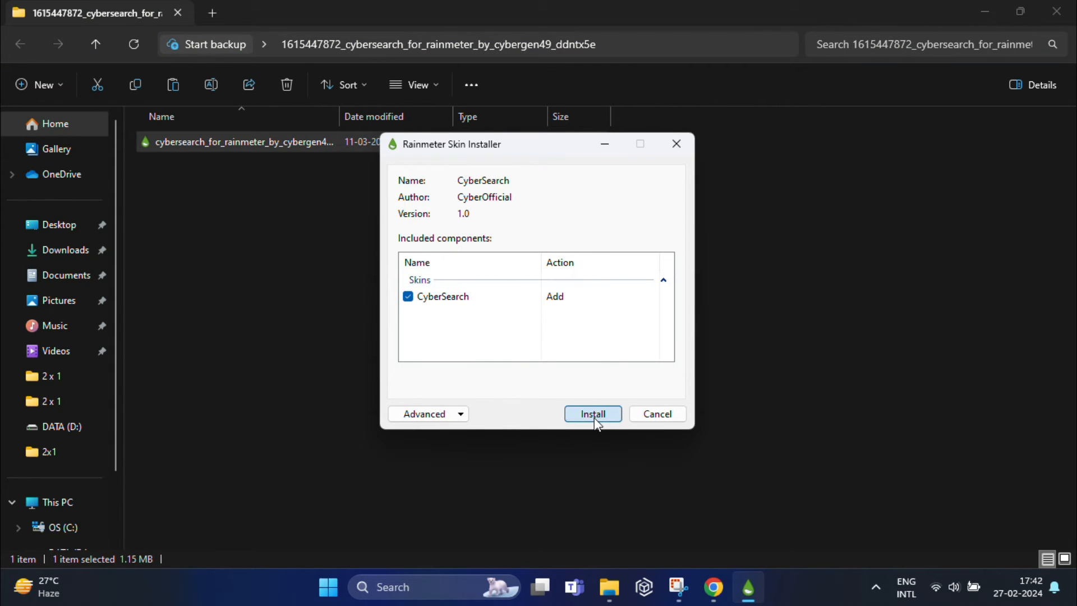
click(592, 414)
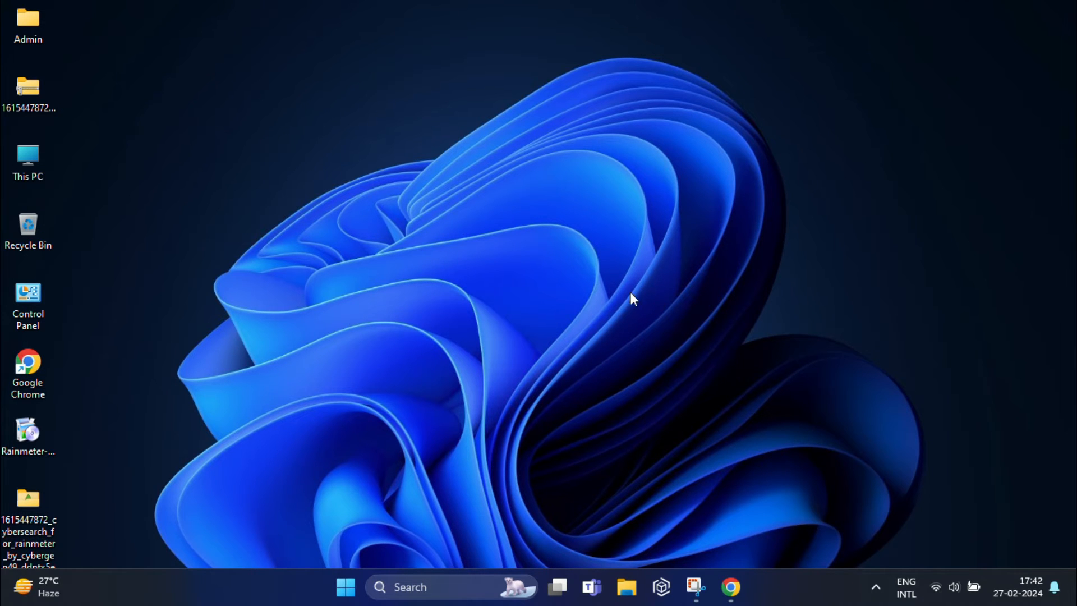
Reach Manage Rainmeter from the tray and expand CyberSearch > YouTube
click(876, 587)
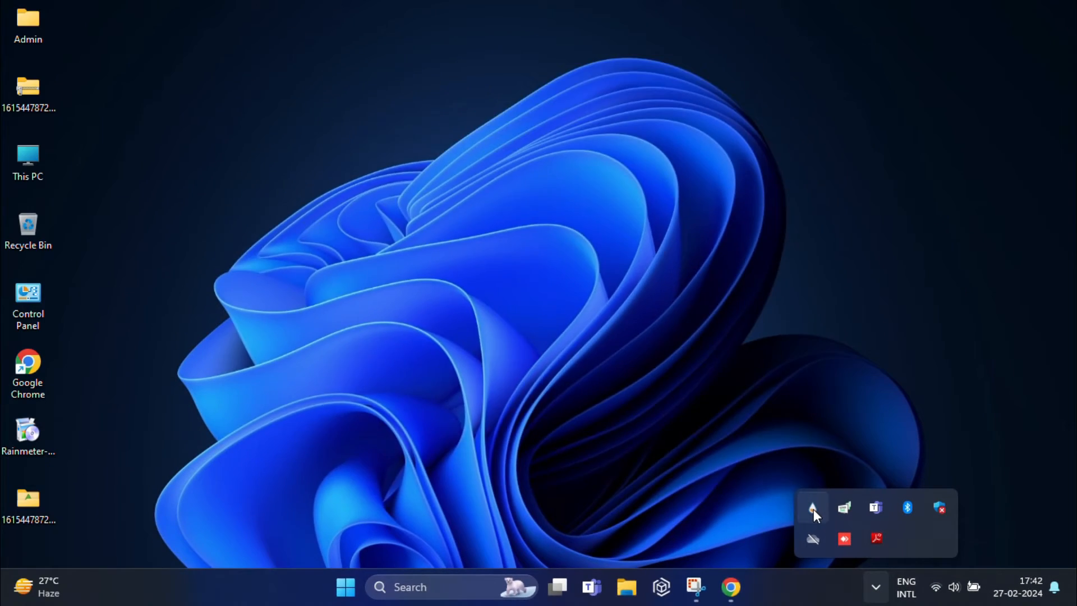
click(812, 507)
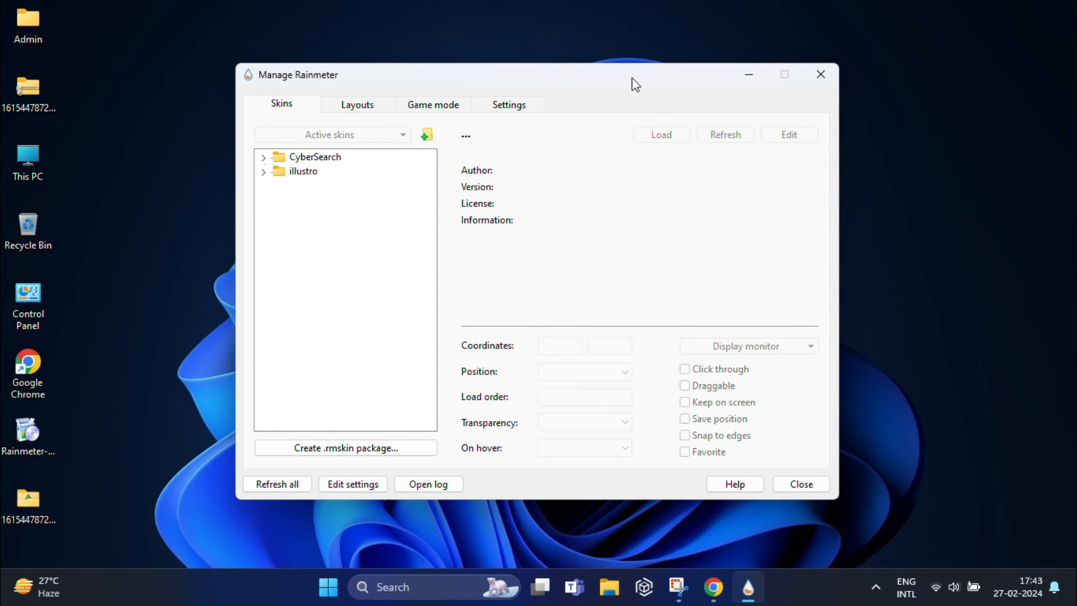
click(263, 157)
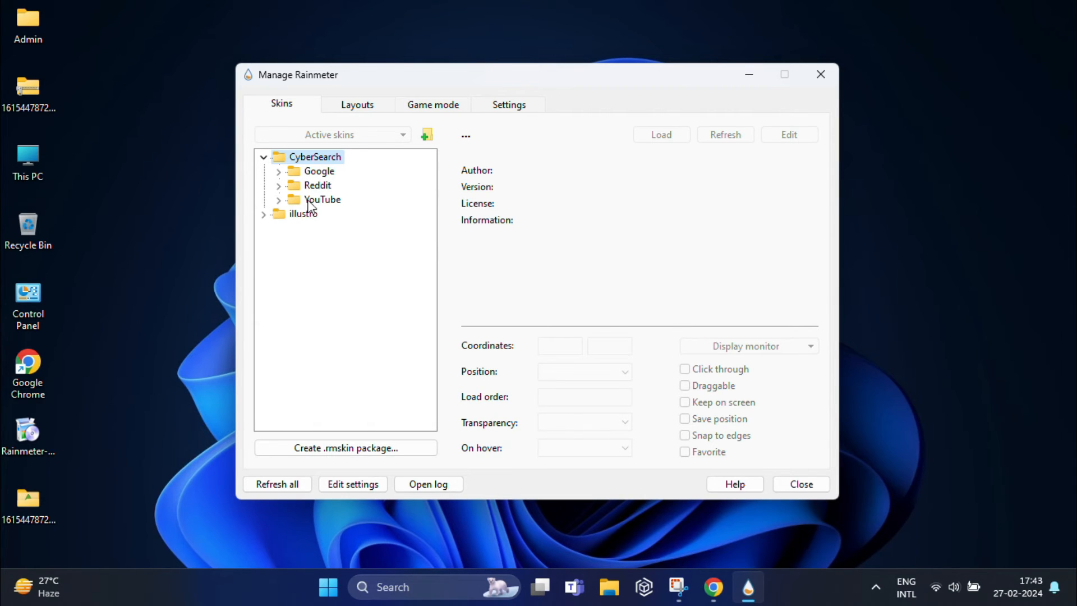
click(279, 200)
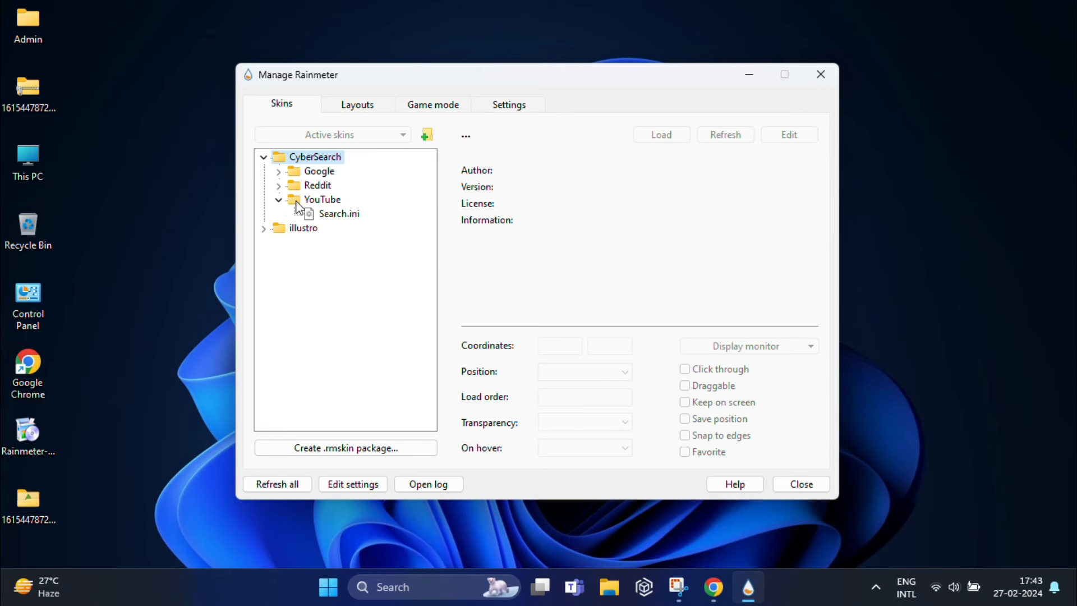
click(321, 200)
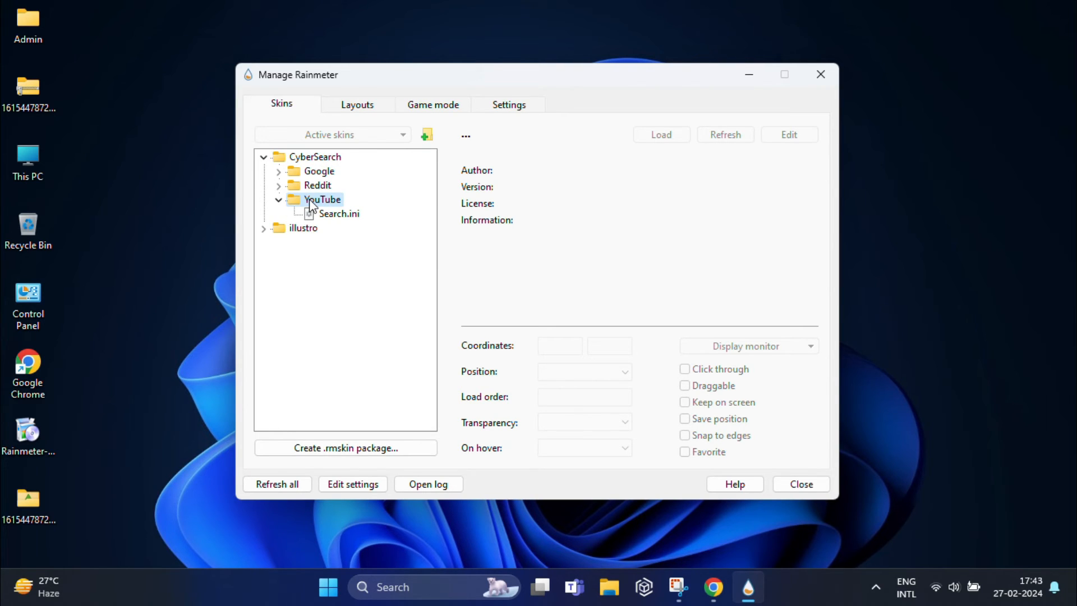
mouse_move(330, 219)
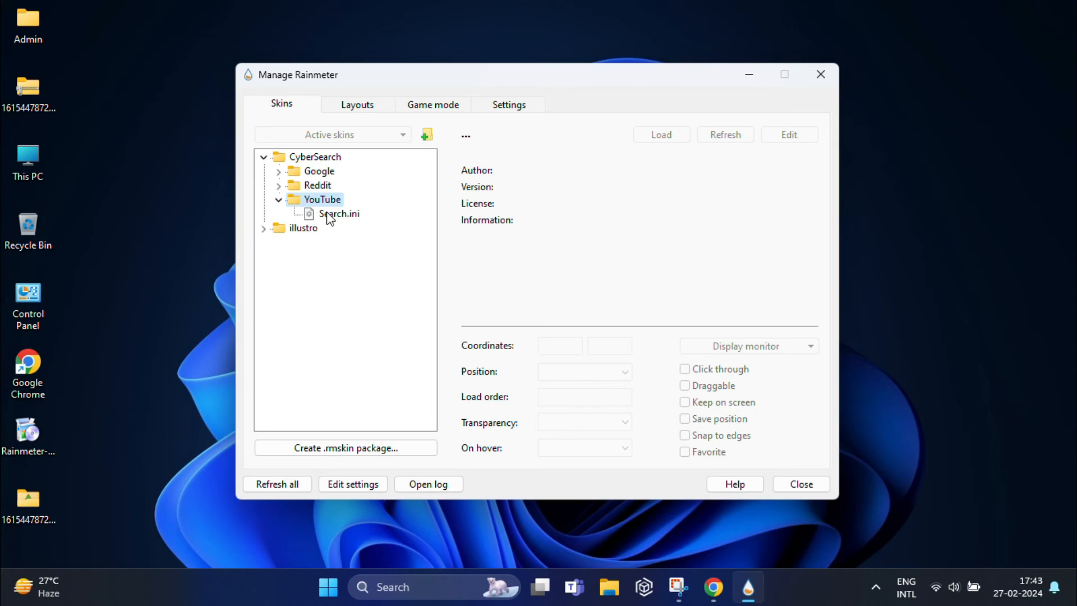
Load the YouTube Search.ini skin onto the desktop and close the manager
click(338, 213)
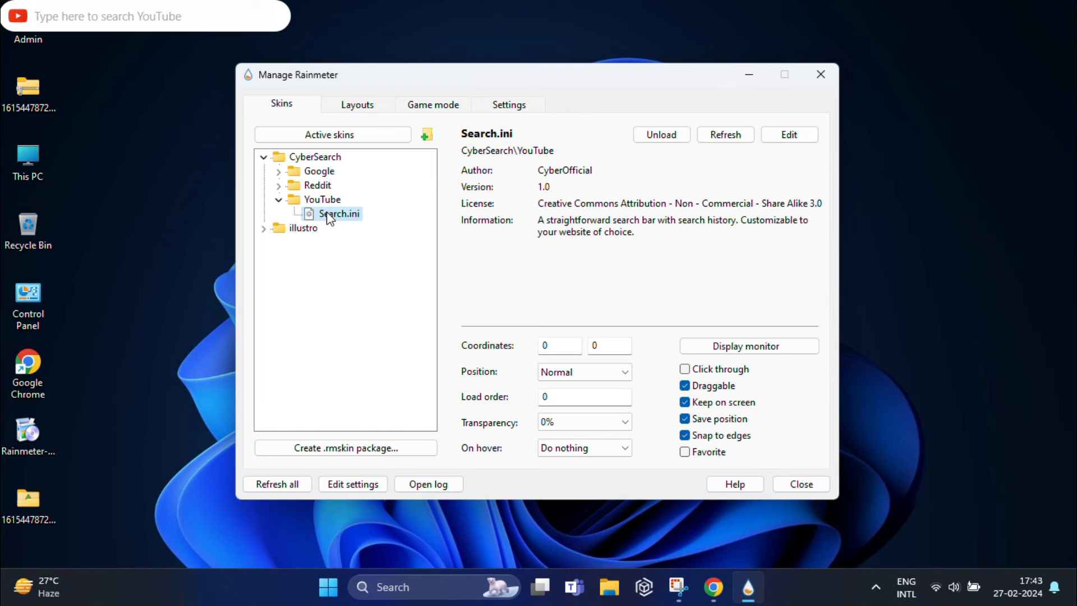
click(659, 133)
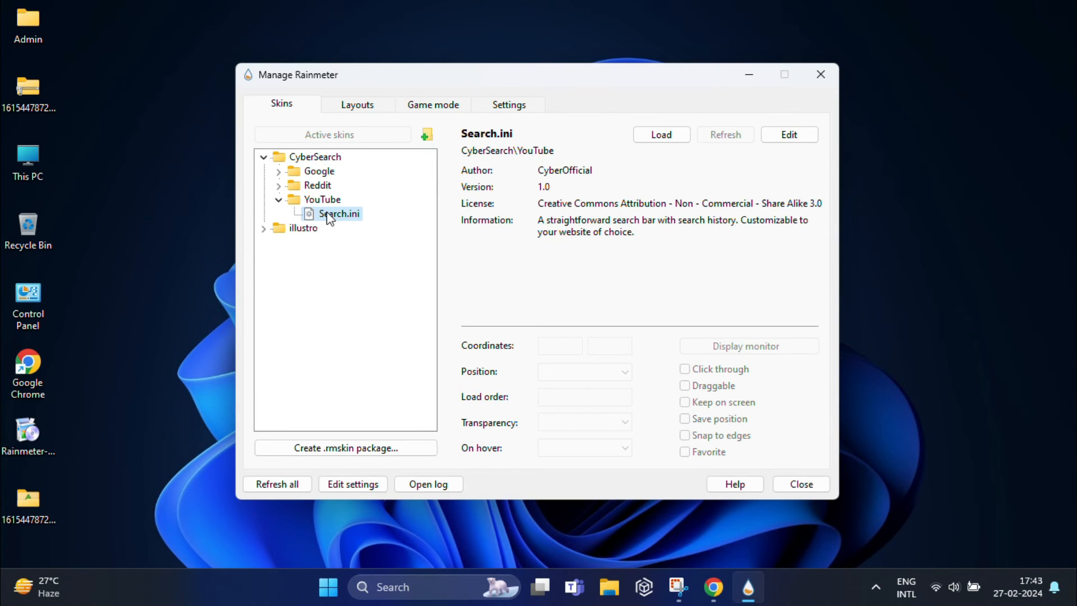
click(660, 133)
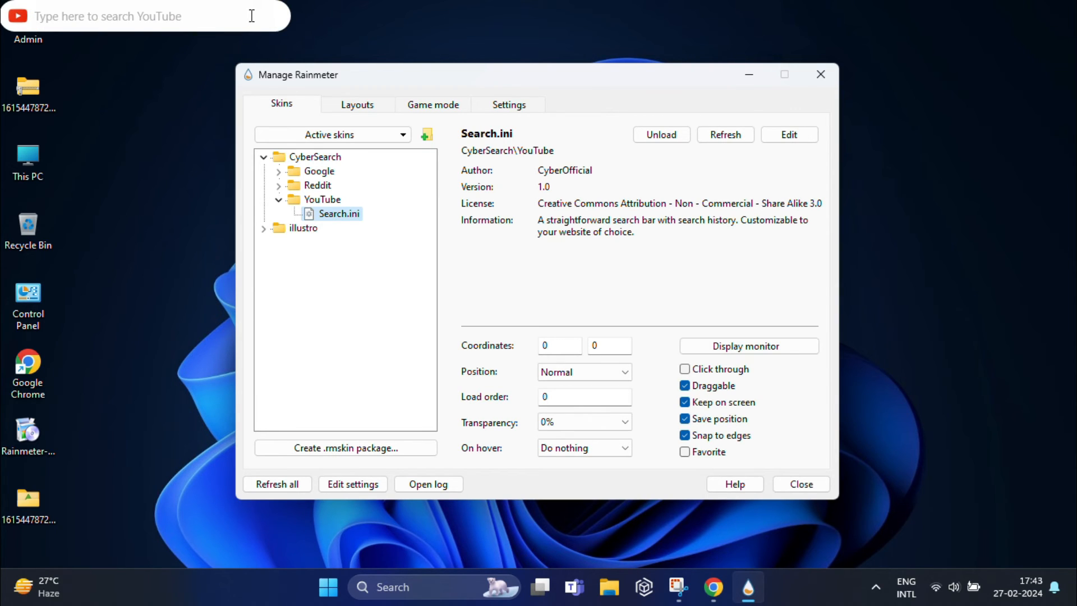
click(799, 484)
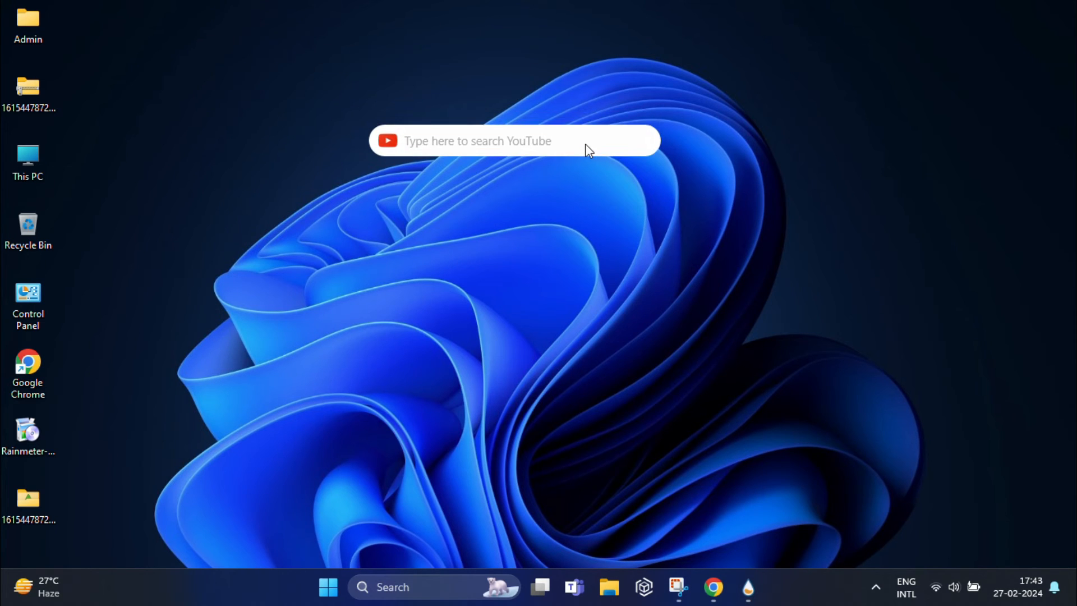
Search 'how to rollback windows 11' from the desktop YouTube bar and play a result video
click(514, 141)
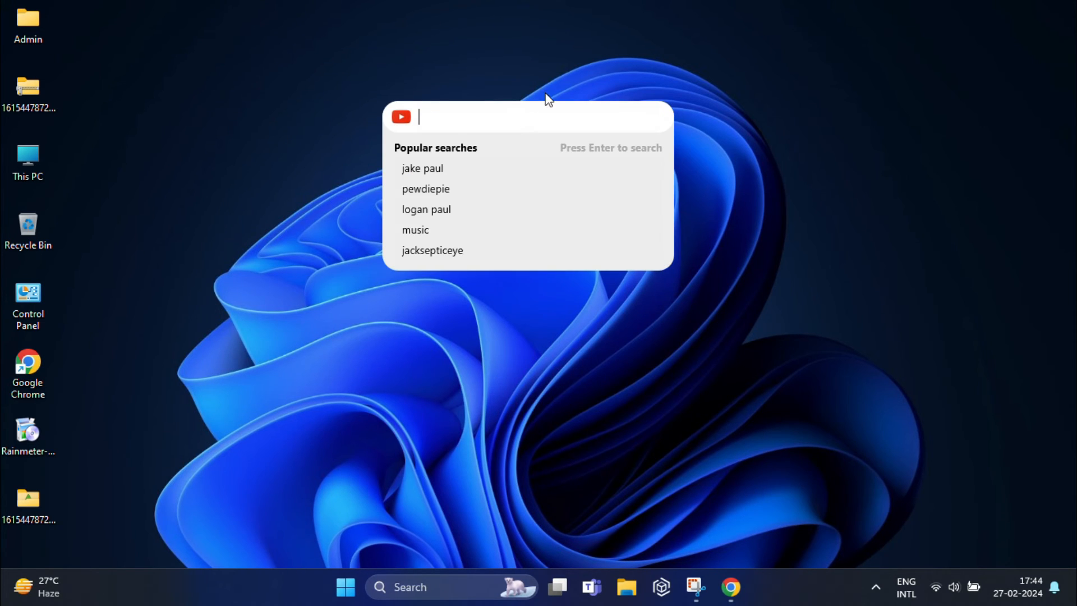
text(how to rollback windows 11)
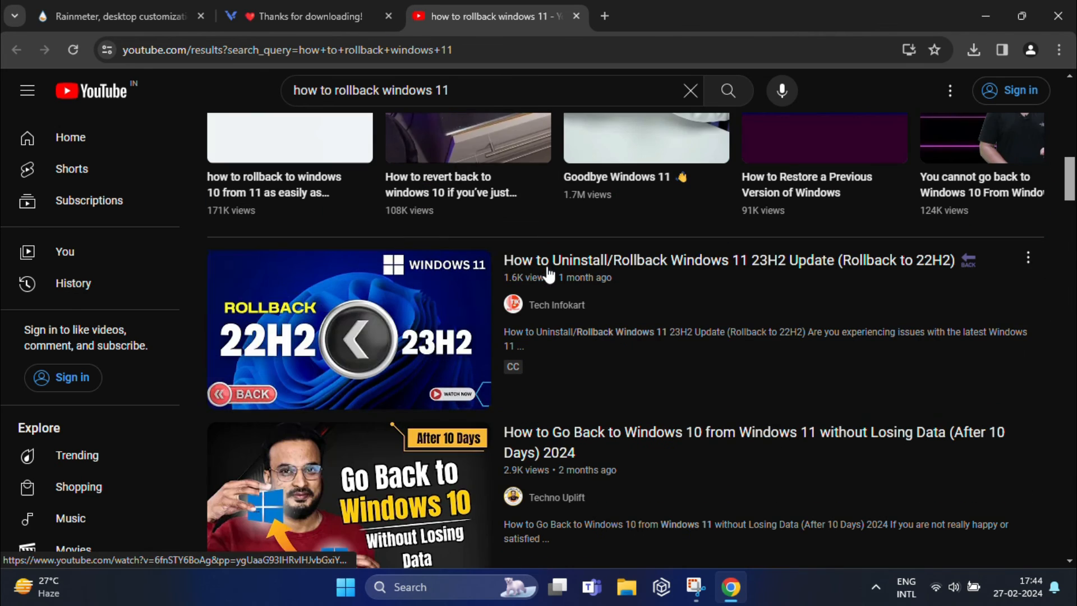
click(348, 329)
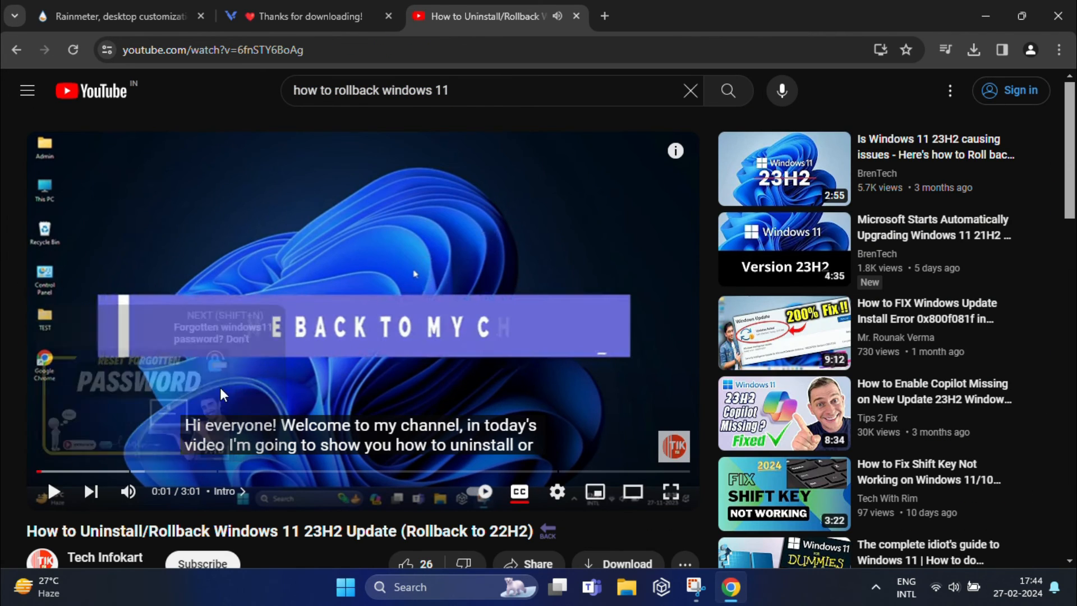
click(54, 491)
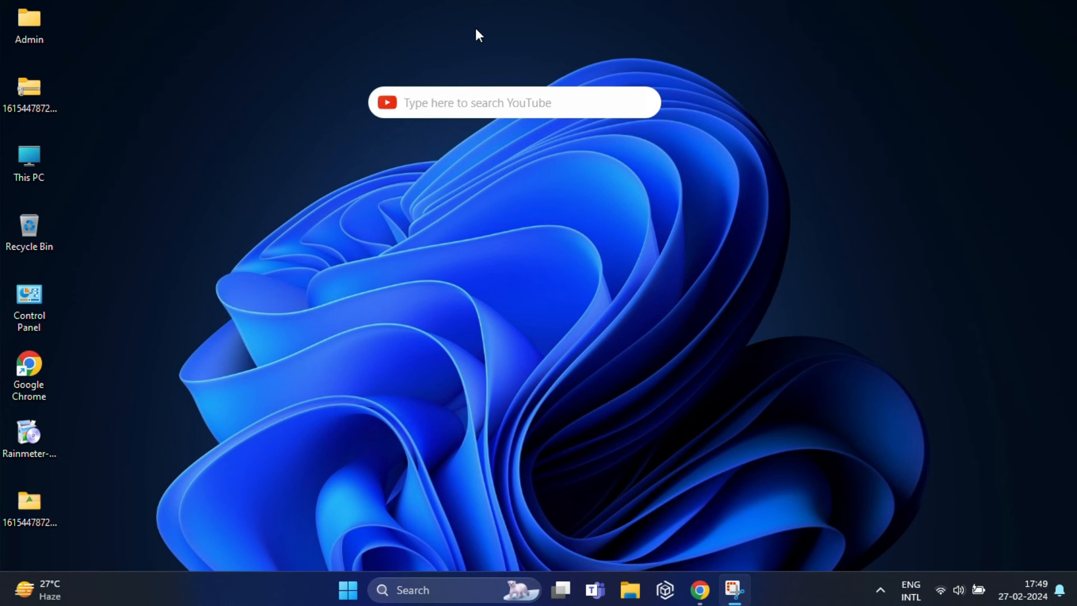
mouse_move(734, 193)
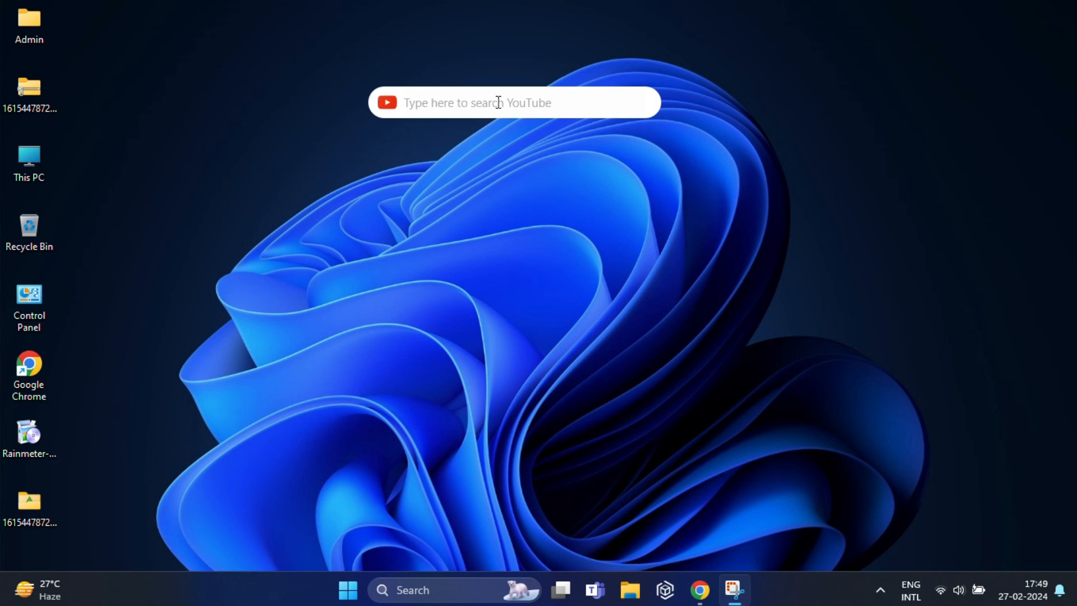
right_click(512, 102)
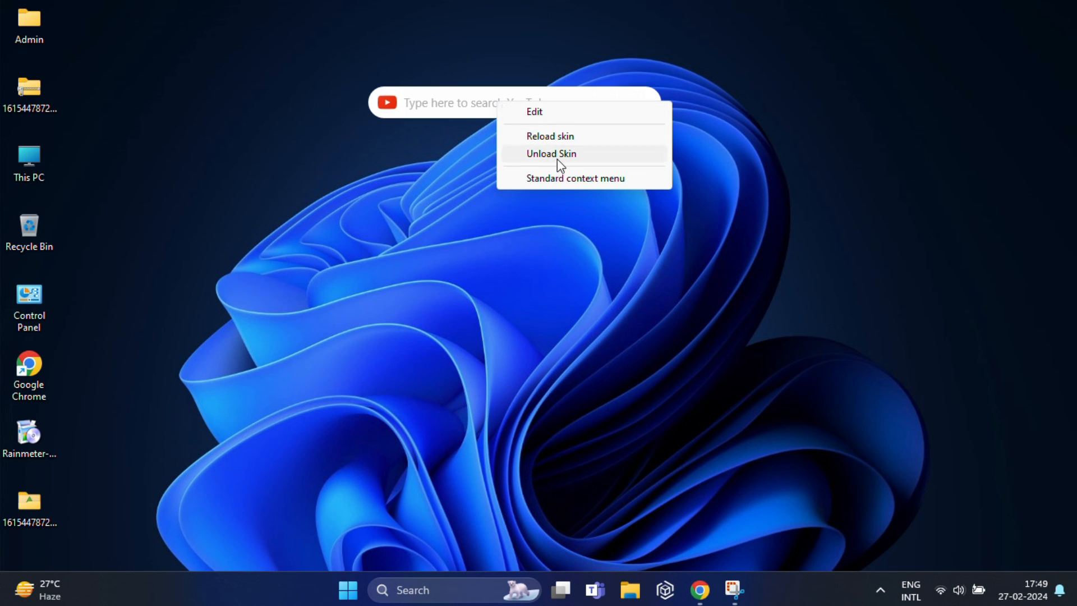
click(550, 153)
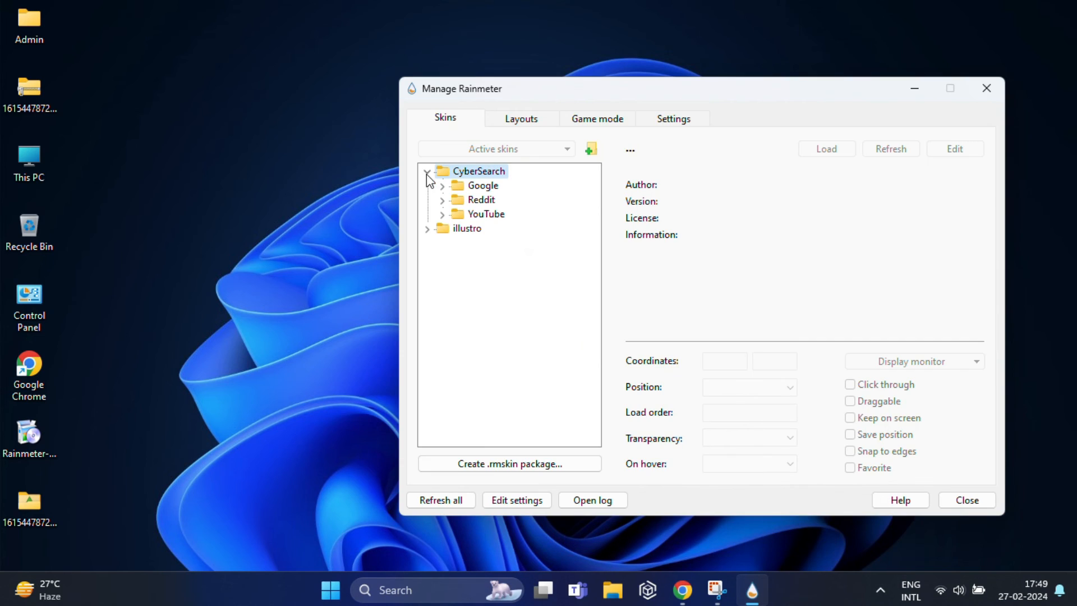
click(505, 228)
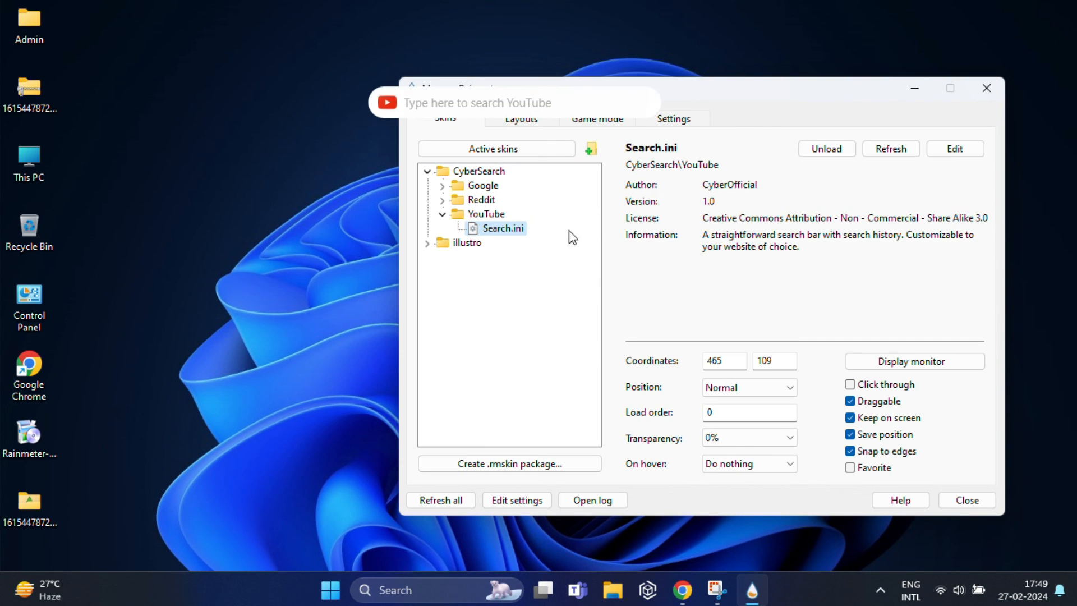
click(964, 499)
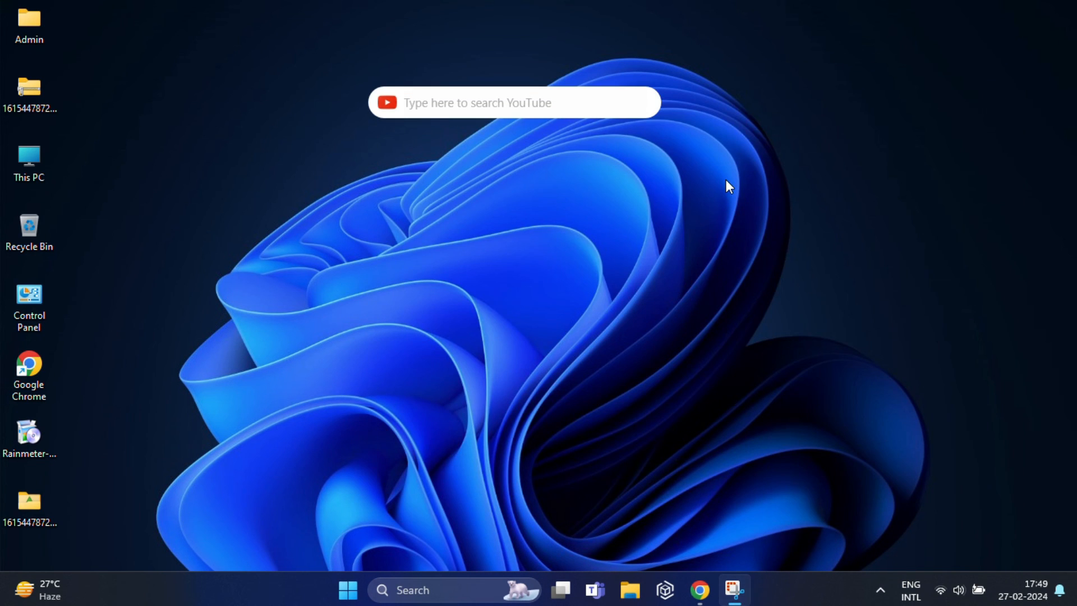